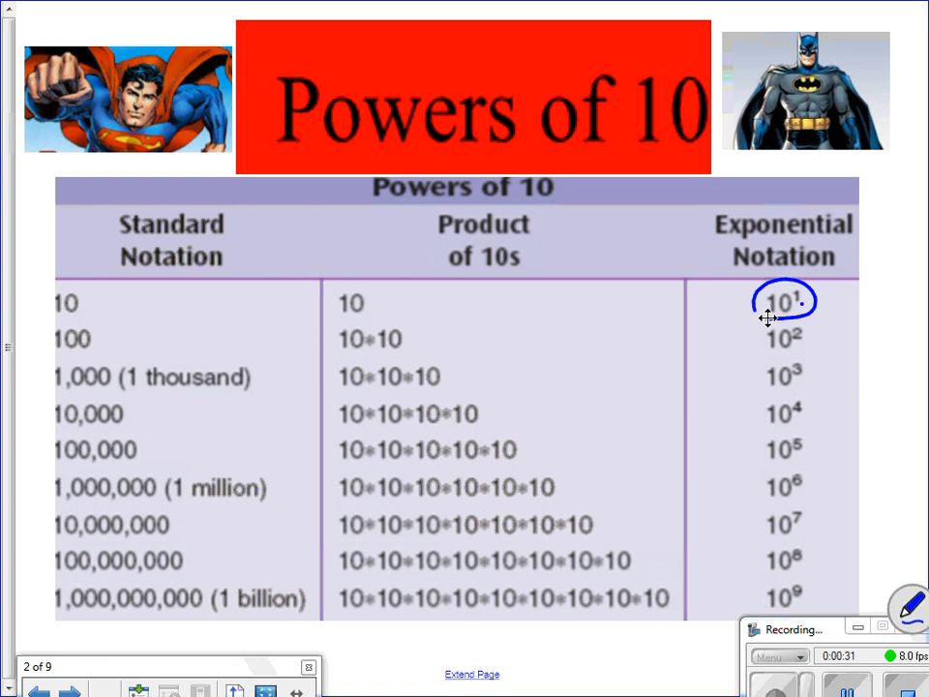
Step: Circle the 100 and the Standard Notation heading and underline 10³–10⁶ in blue, then advance a page
left_click(373, 309)
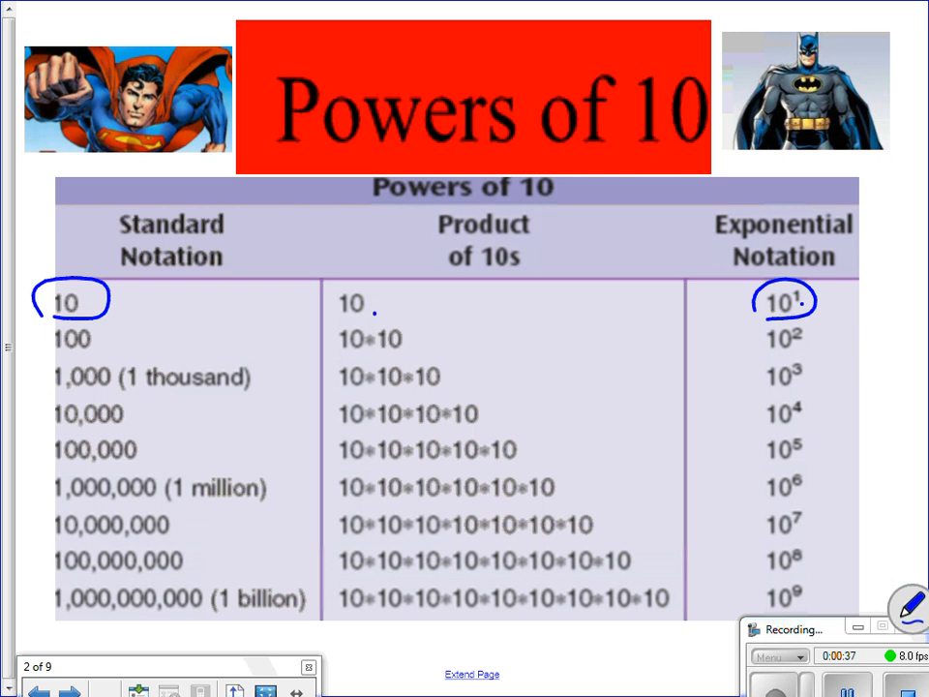
left_click_drag(784, 333, 803, 338)
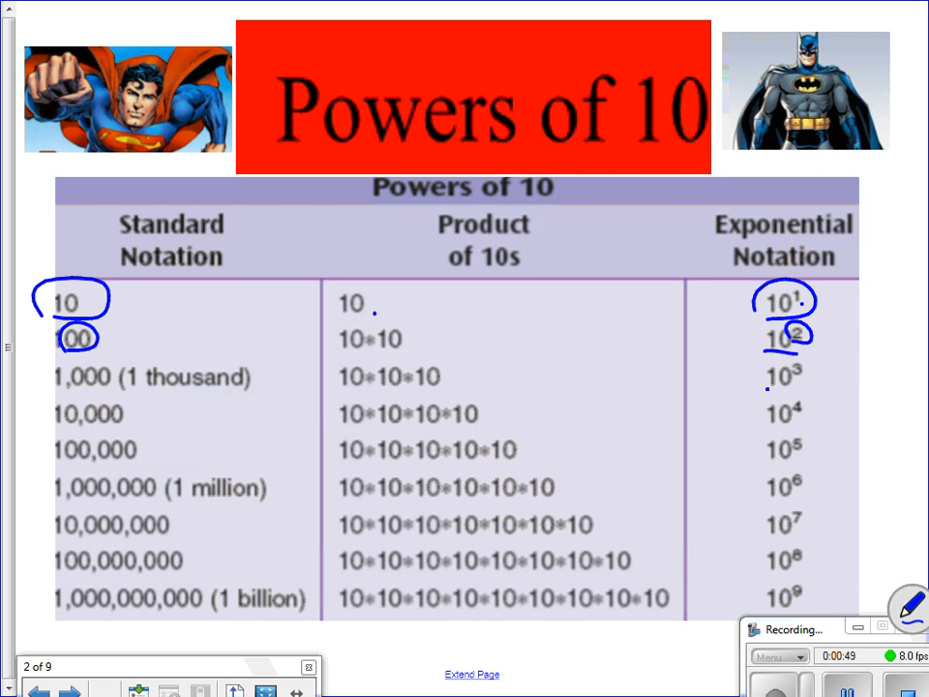
left_click_drag(765, 387, 770, 504)
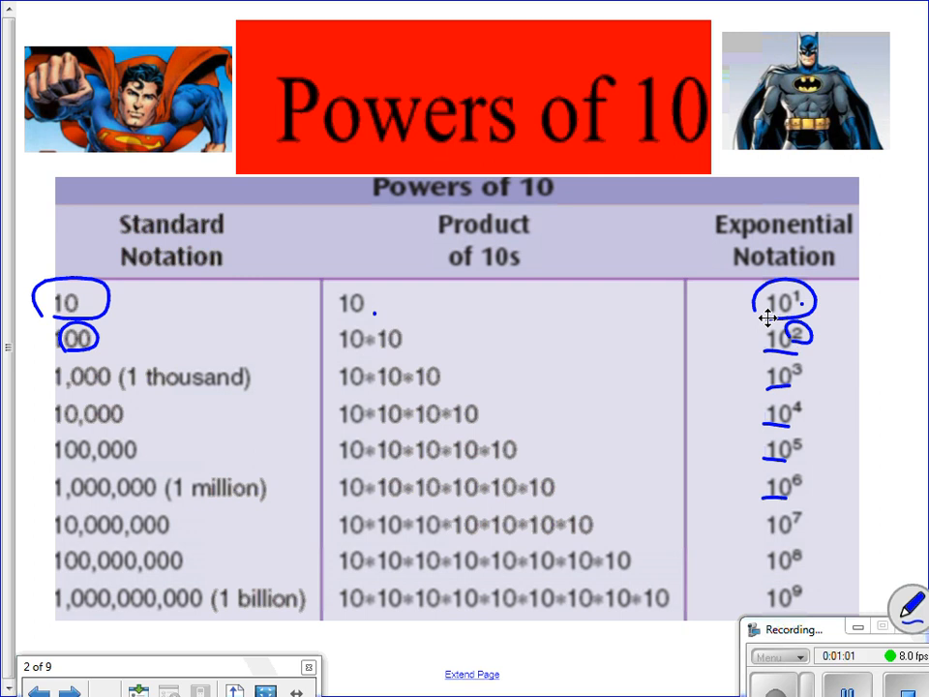
left_click_drag(107, 212, 122, 281)
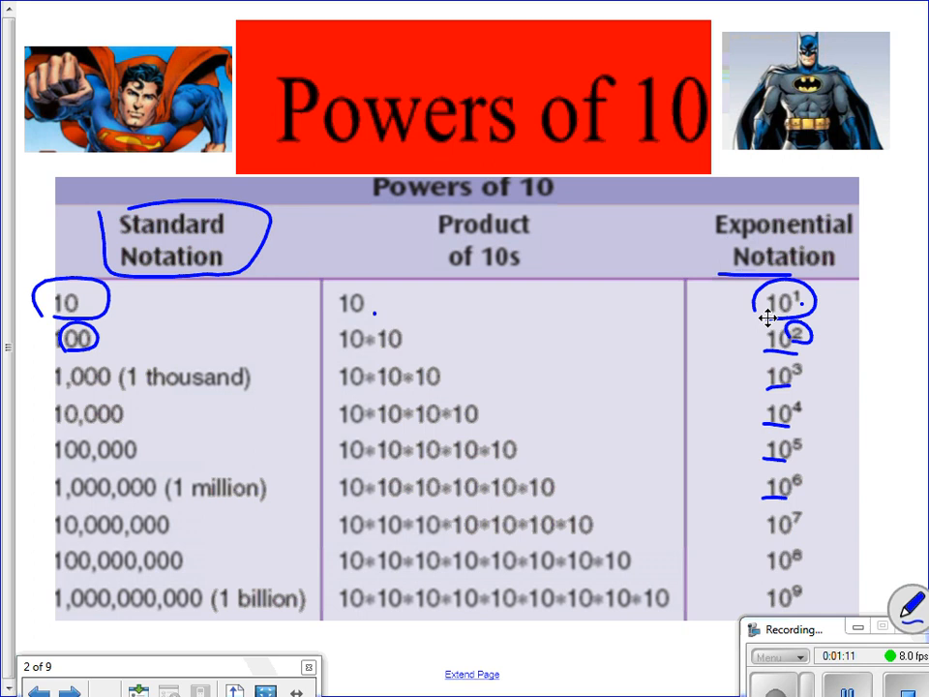
left_click(69, 689)
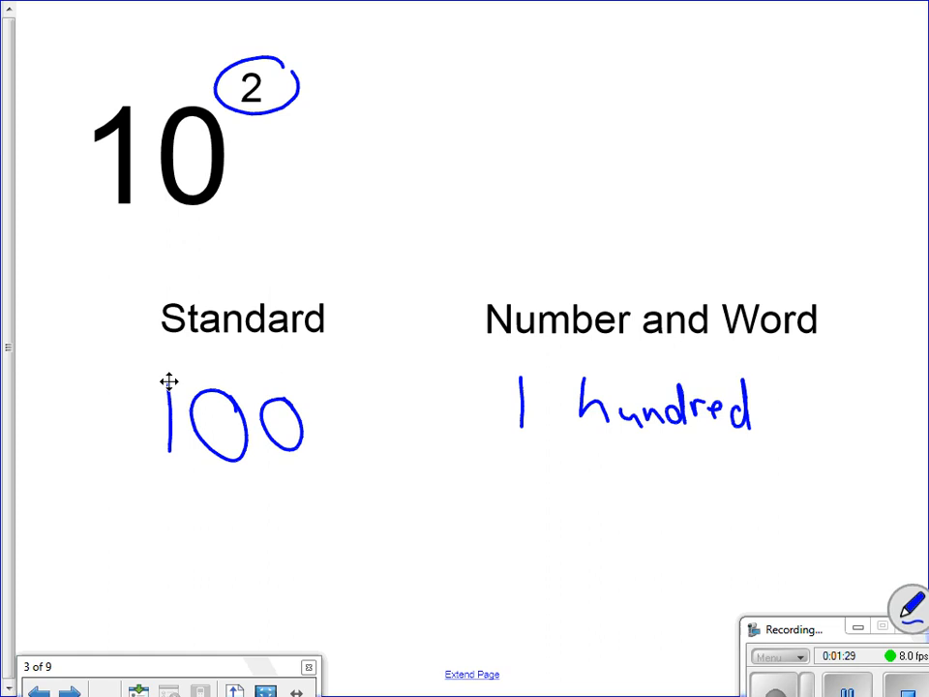
Step: Advance from the 10² page to the 10⁴ page
left_click(70, 689)
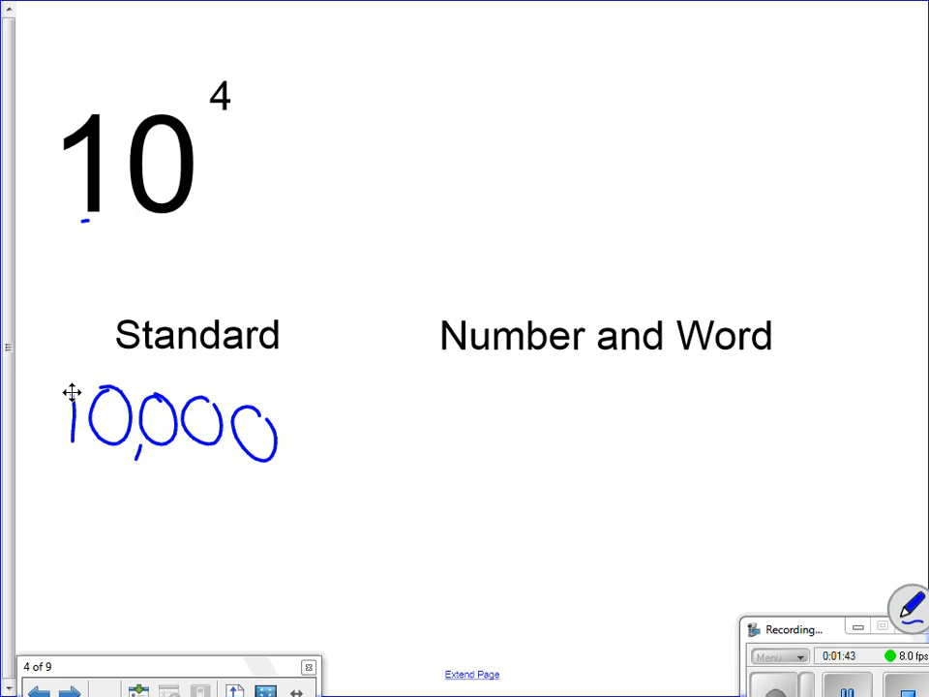
Step: Write "10 thousand" as the number-and-word form of 10⁴
left_click_drag(445, 445, 503, 426)
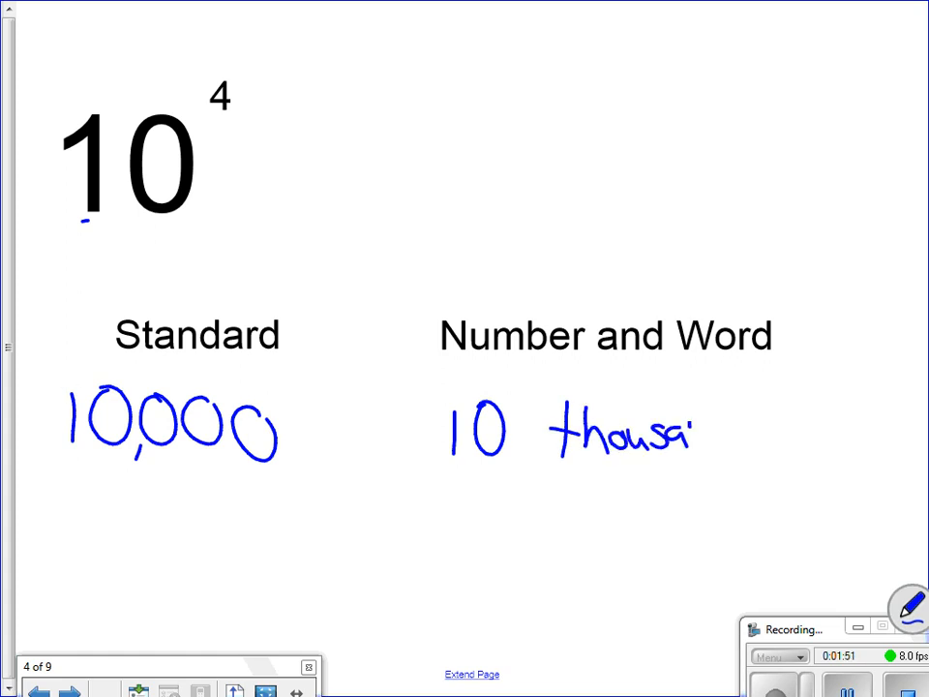
left_click_drag(687, 436, 736, 436)
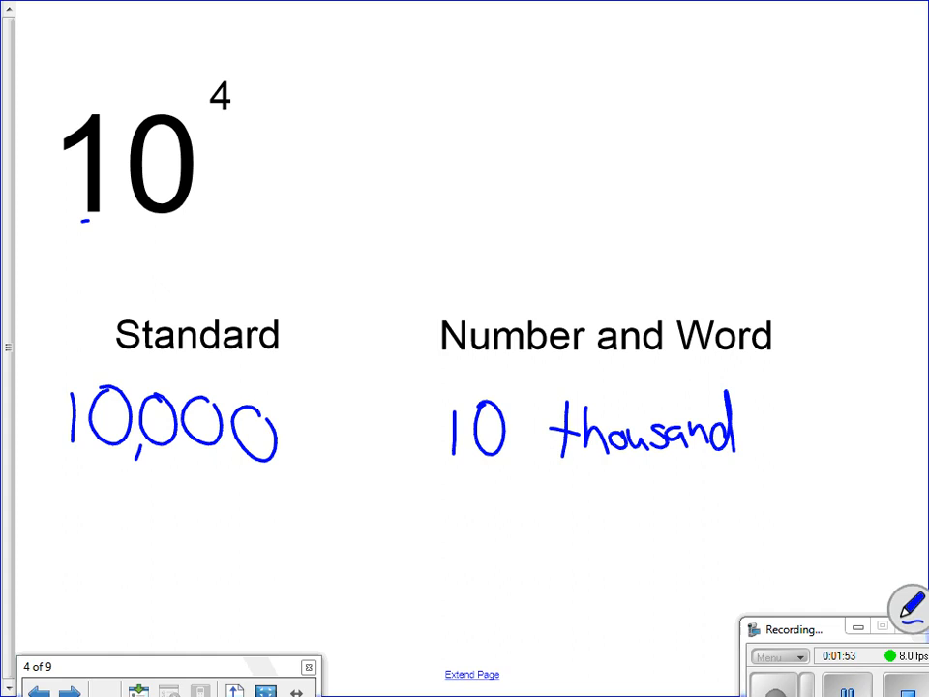
Step: Go to the 10⁹ page and write 1,000,000,000 under Standard
left_click(70, 689)
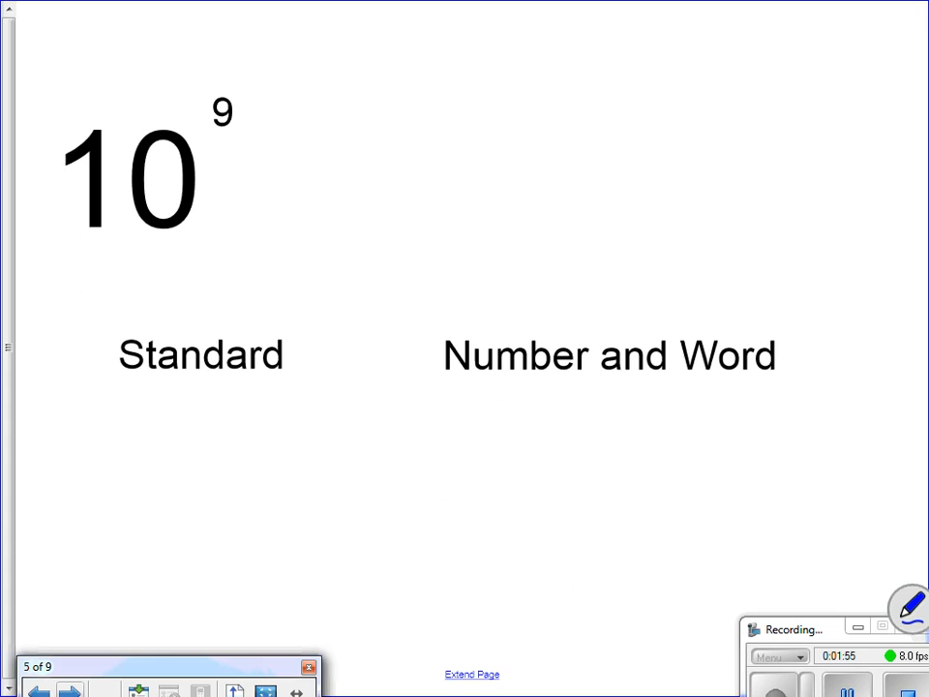
left_click_drag(58, 441, 58, 480)
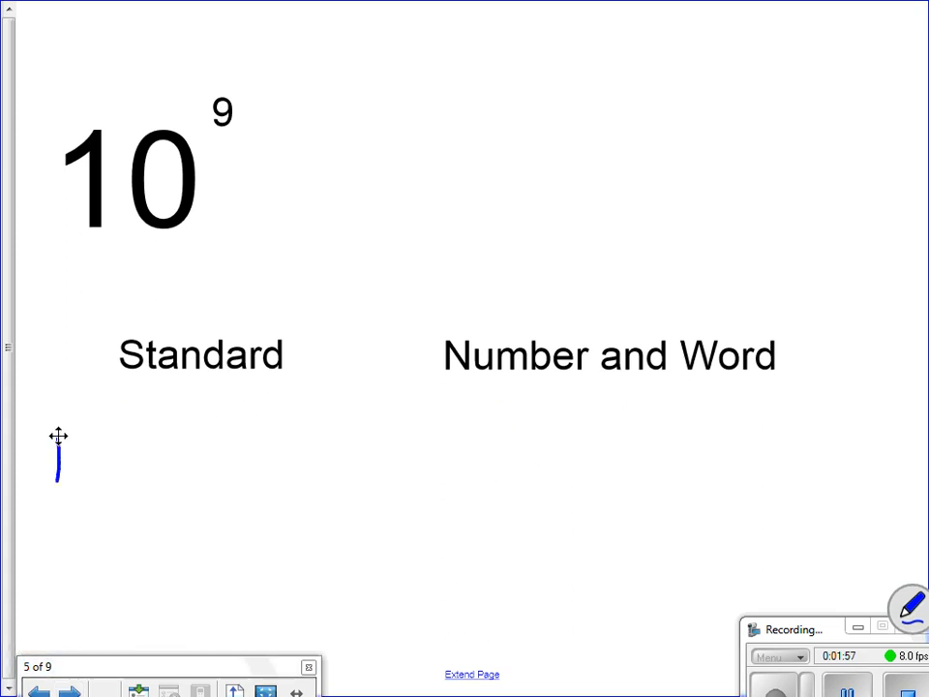
left_click_drag(77, 460, 151, 464)
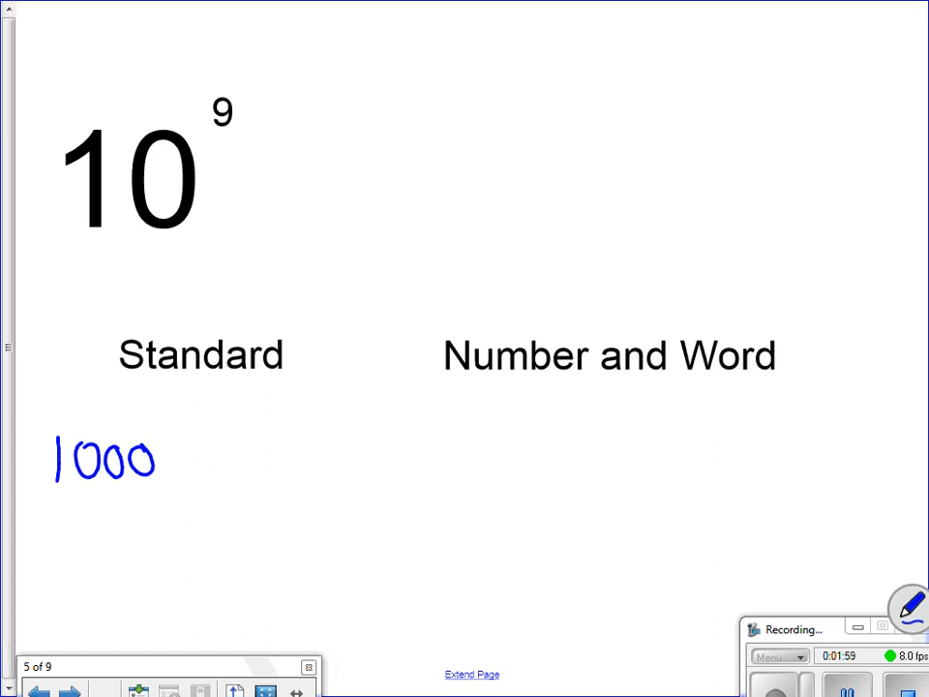
left_click_drag(155, 461, 274, 460)
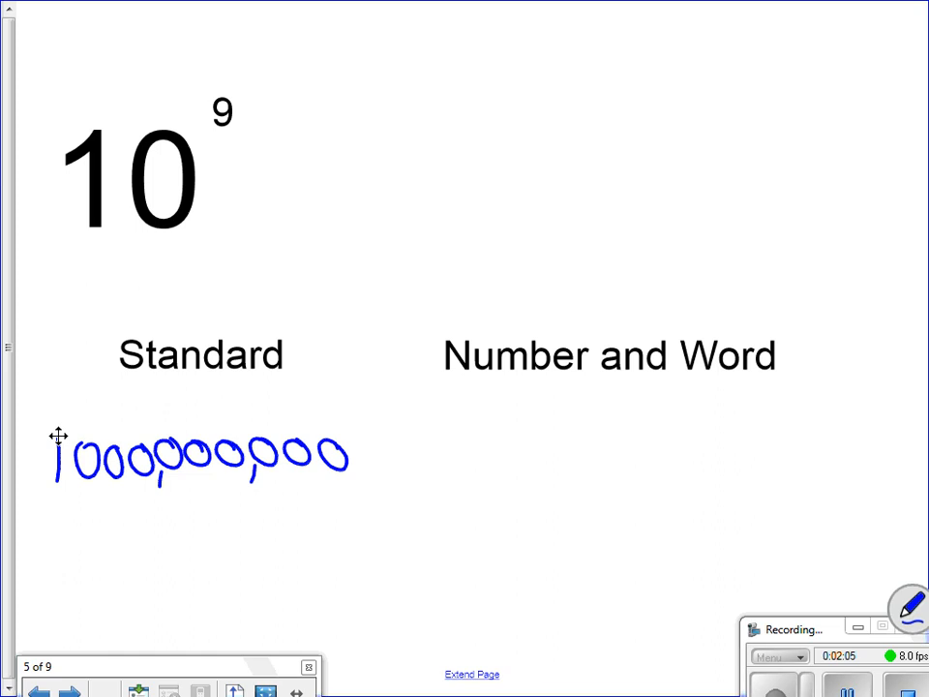
left_click_drag(67, 474, 75, 494)
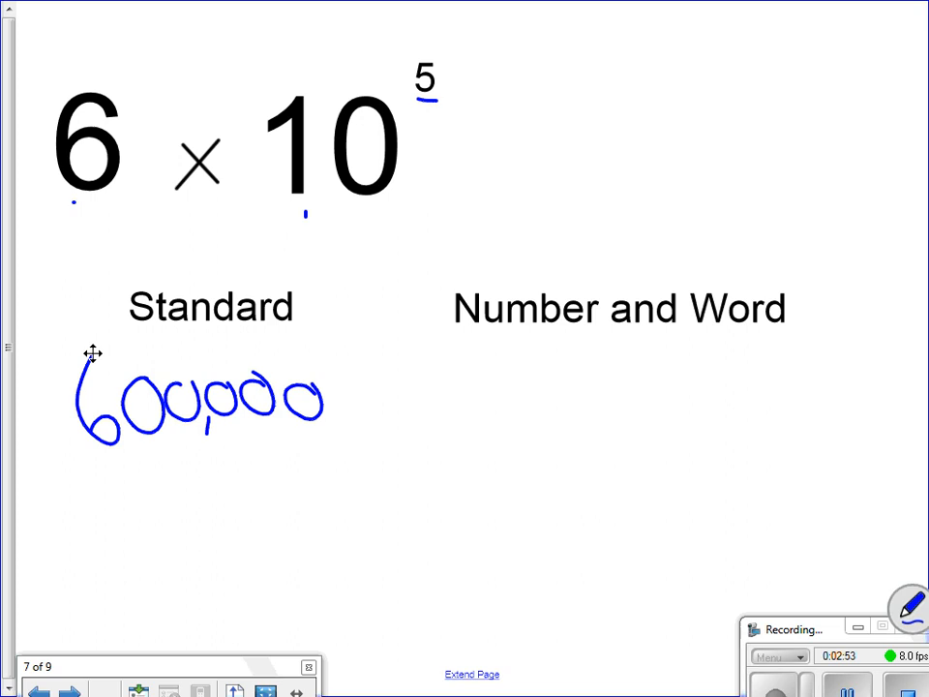
Step: Write "6 hundred thousand" as the word form, then advance to the 7 × 10⁵ page
left_click_drag(503, 349, 499, 435)
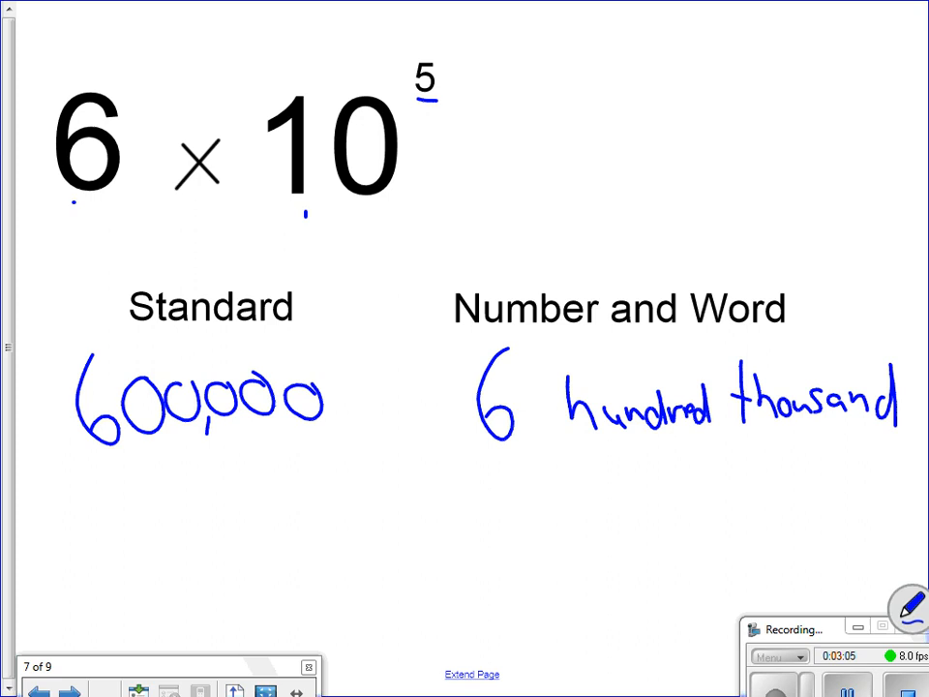
left_click(70, 689)
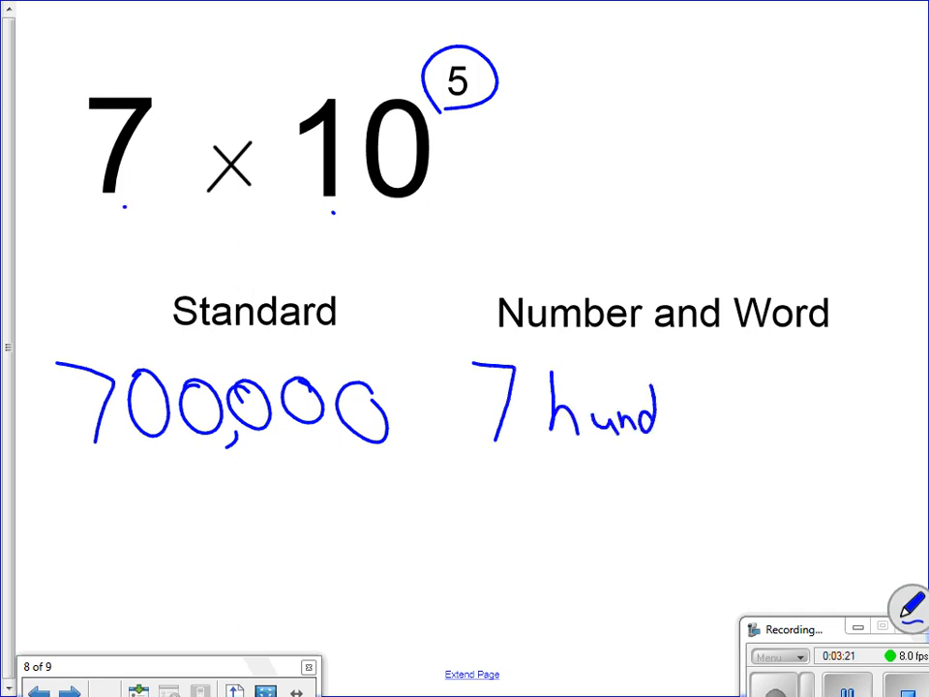
Step: Finish writing "7 hundred thousand", then return toward the 10⁹ page
left_click_drag(658, 416, 735, 416)
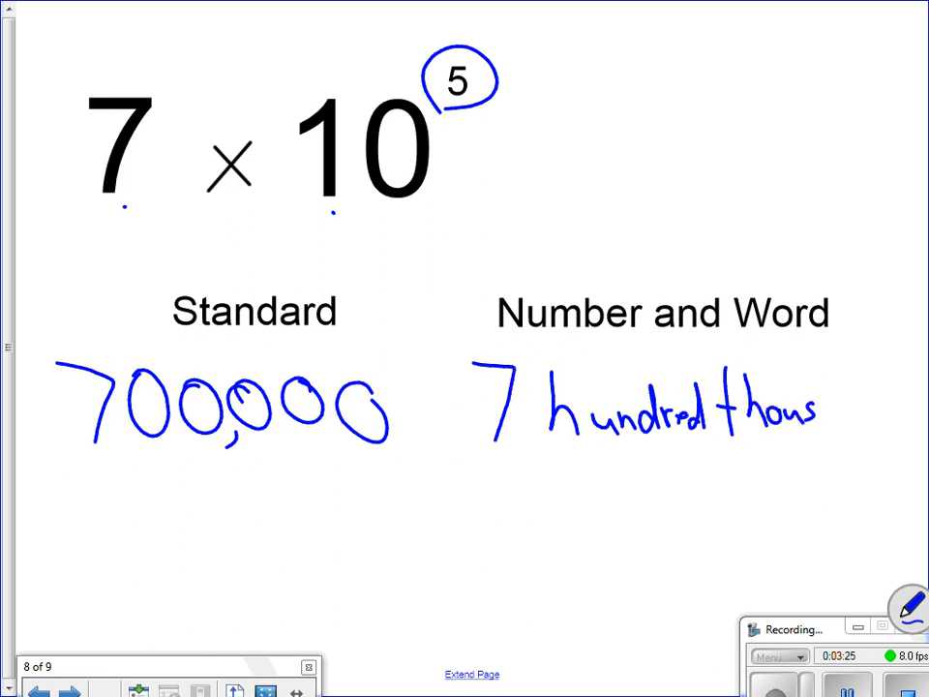
left_click_drag(817, 410, 880, 429)
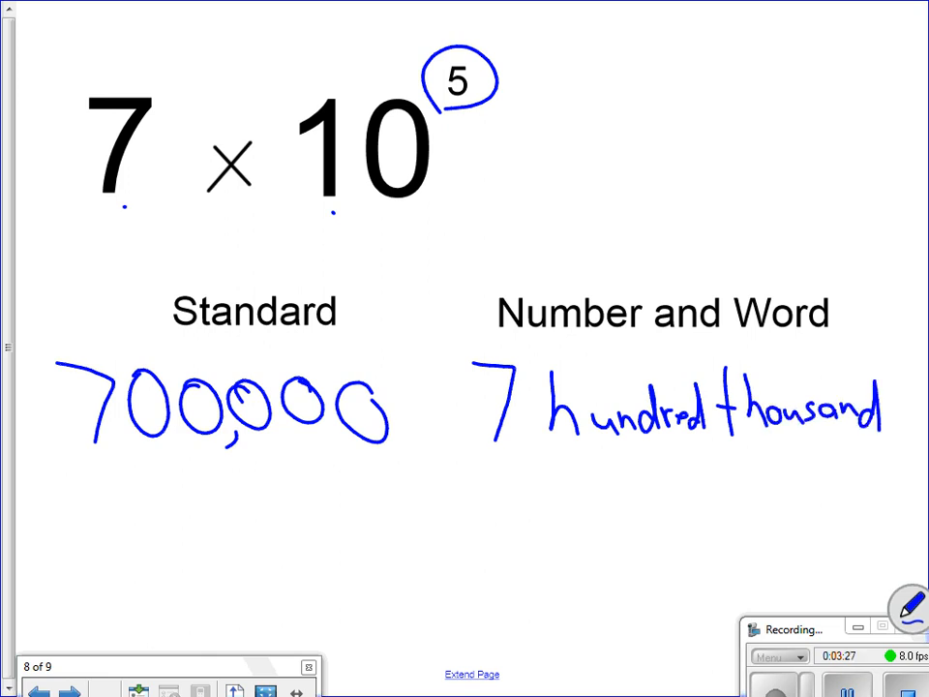
left_click(69, 689)
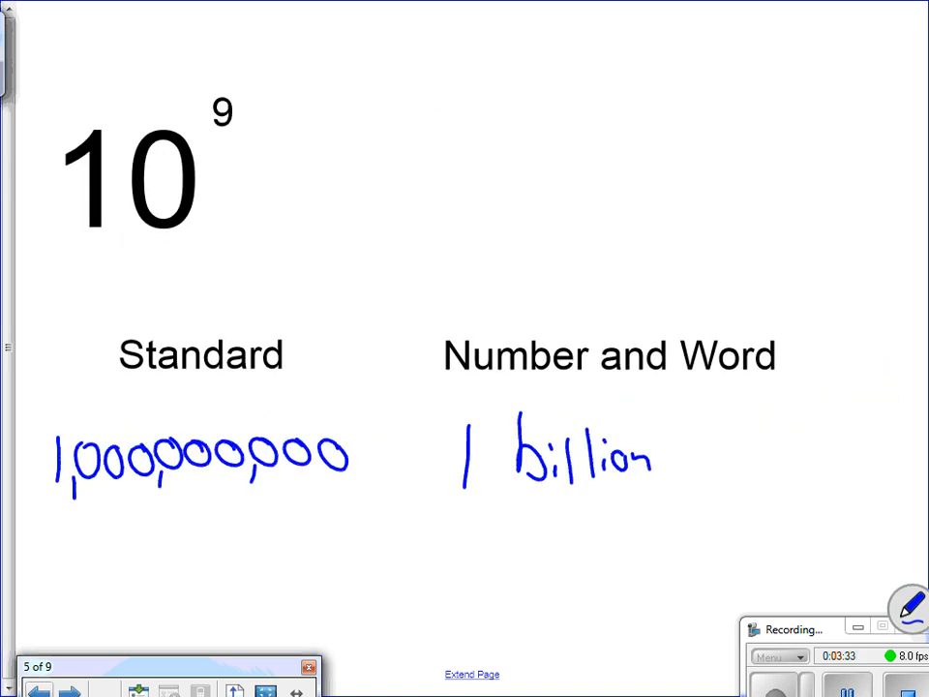
Step: Page back through the 10² page to the Powers of 10 table
left_click(39, 688)
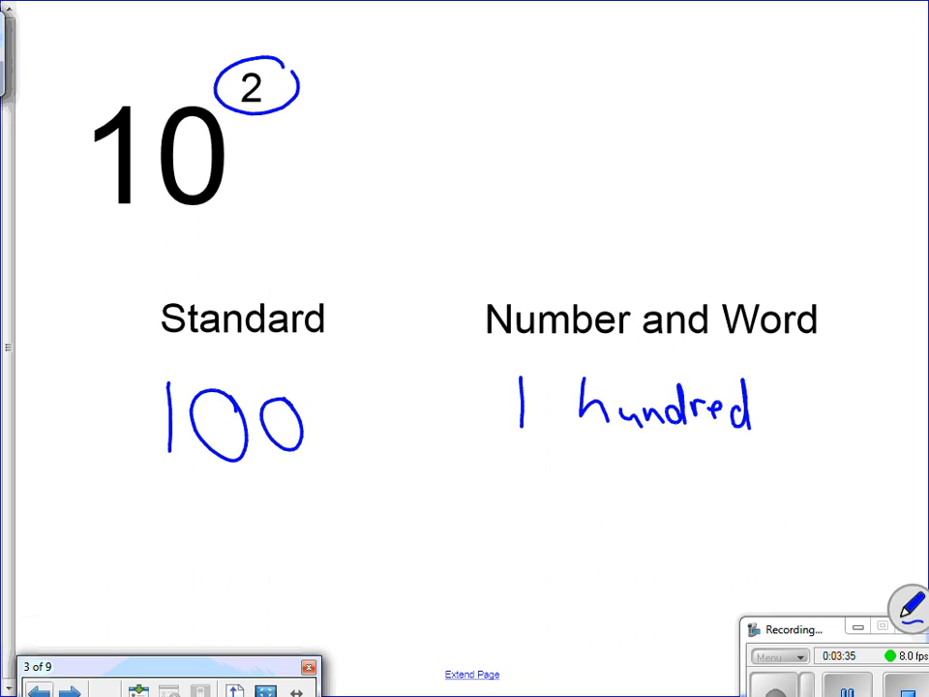
mouse_move(464, 308)
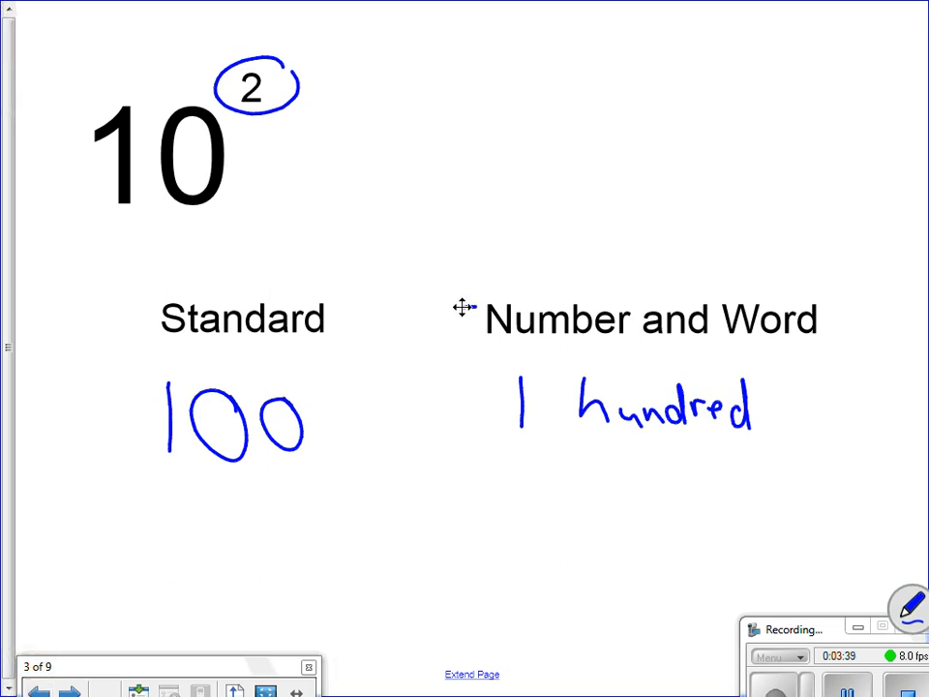
left_click(39, 691)
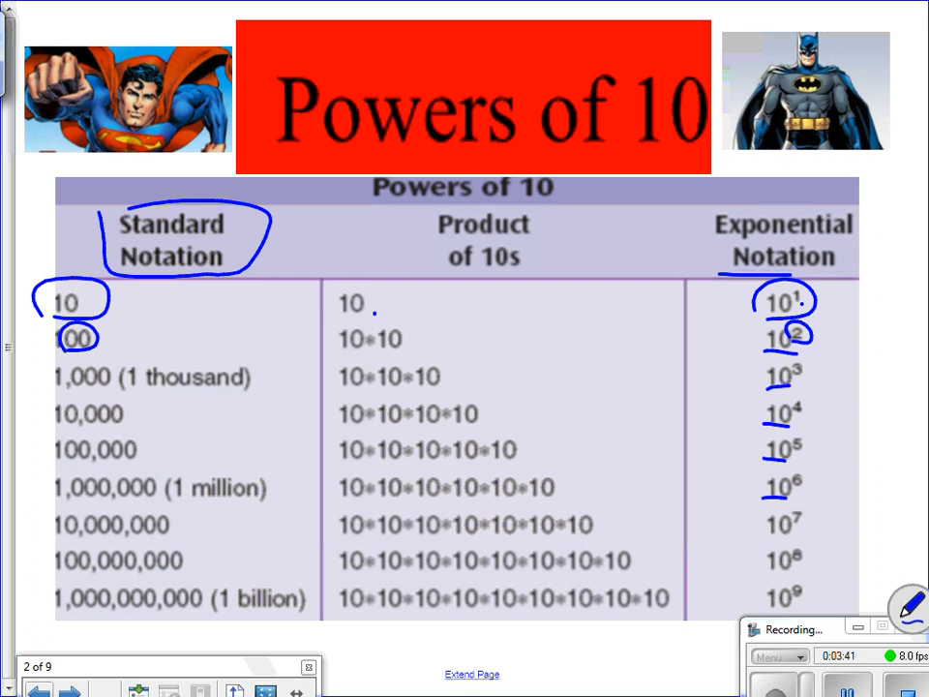